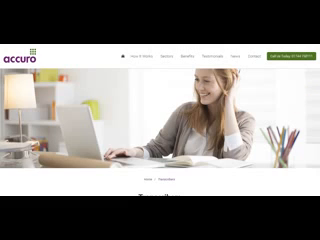
Scroll down the Transcribers page toward the Become a Transcriber link.
scroll("down", 3)
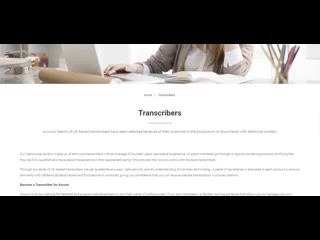
scroll("down", 3)
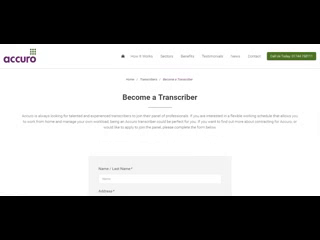
Scroll through the application form, activate a field near the top, and continue toward Submit Form.
scroll("down", 3)
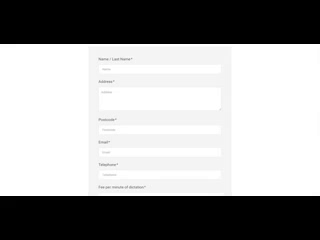
left_click(140, 66)
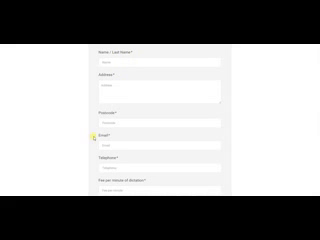
scroll("down", 3)
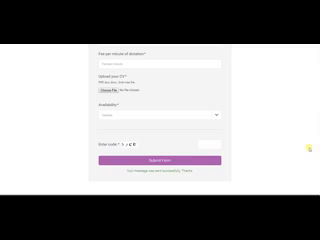
scroll("up", 3)
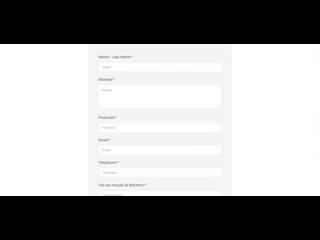
scroll("up", 3)
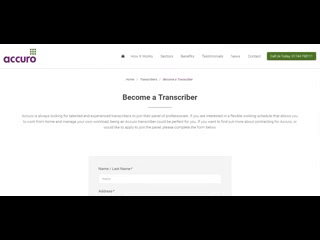
scroll("down", 3)
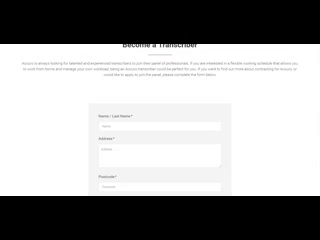
scroll("down", 3)
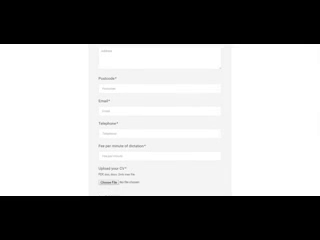
scroll("up", 3)
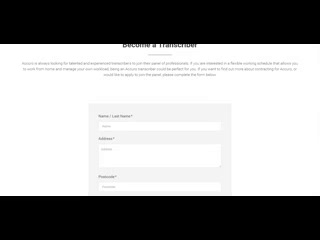
scroll("up", 3)
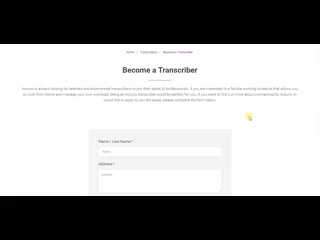
scroll("down", 3)
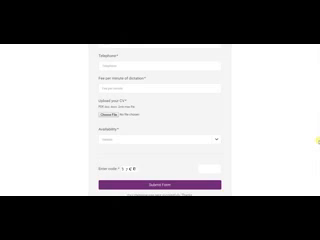